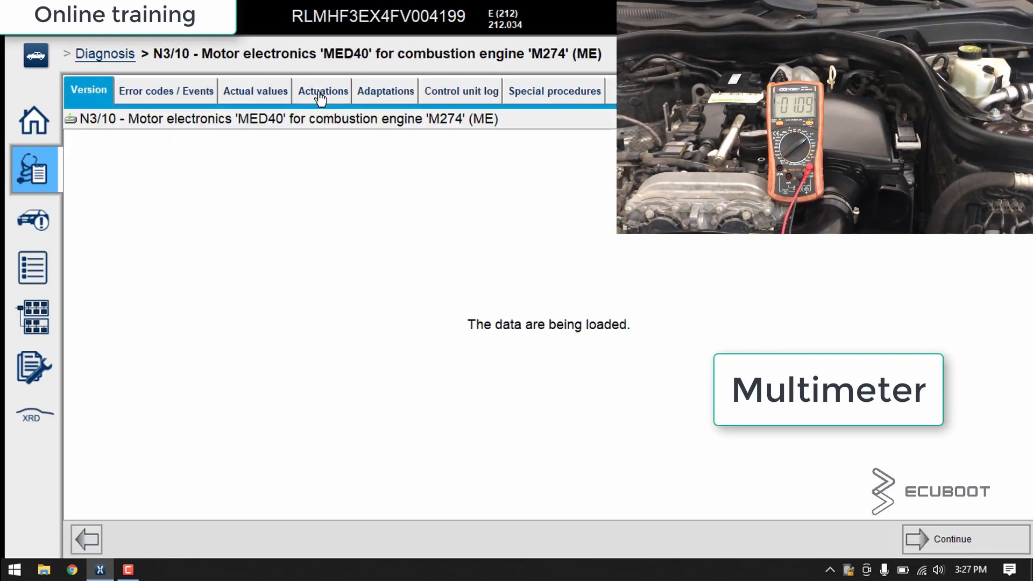
Select fan motor M4/7 from Actuations and confirm the prerequisites and fan safety warning to begin actuation
click(321, 90)
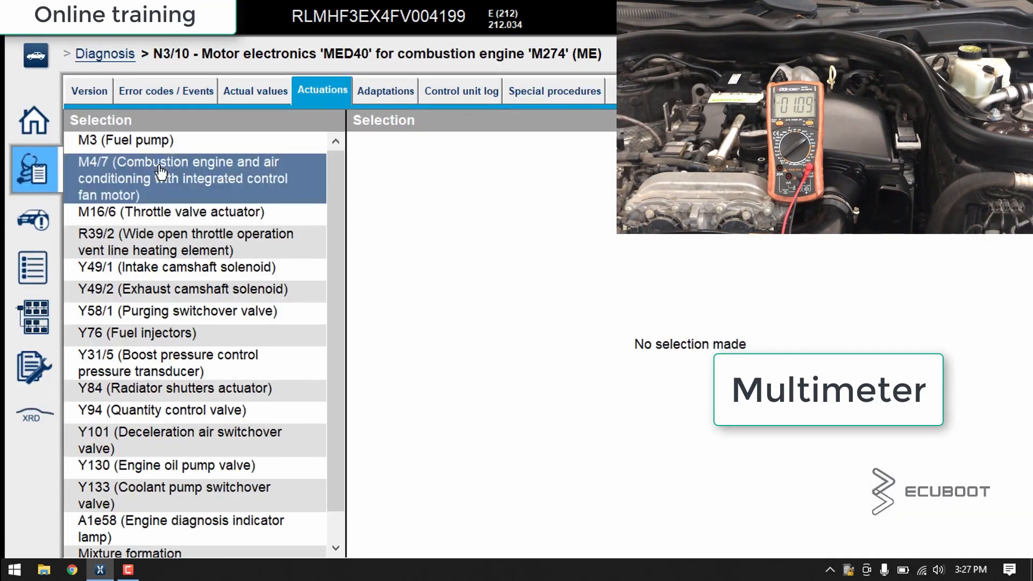
click(178, 178)
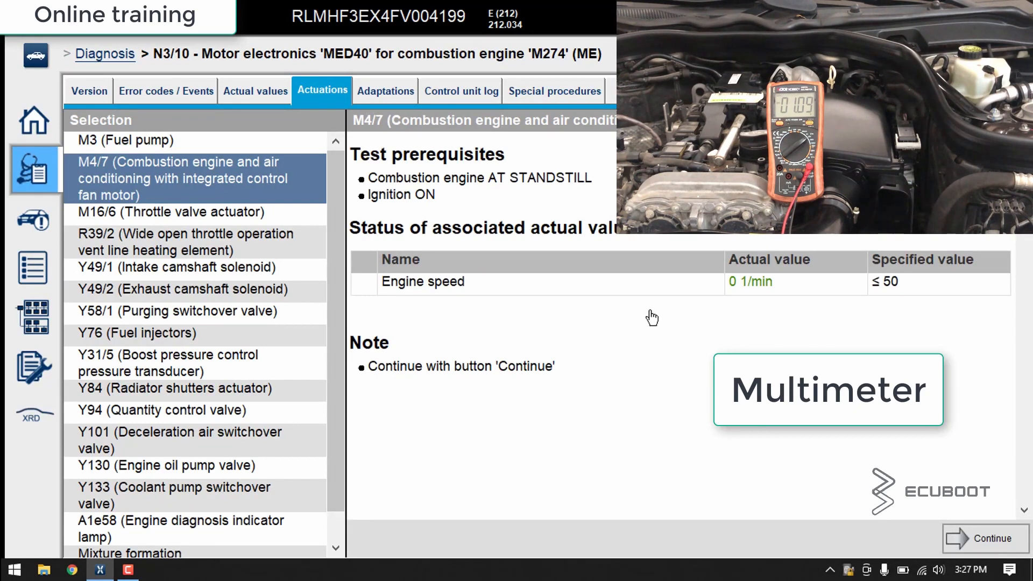
mouse_move(395, 210)
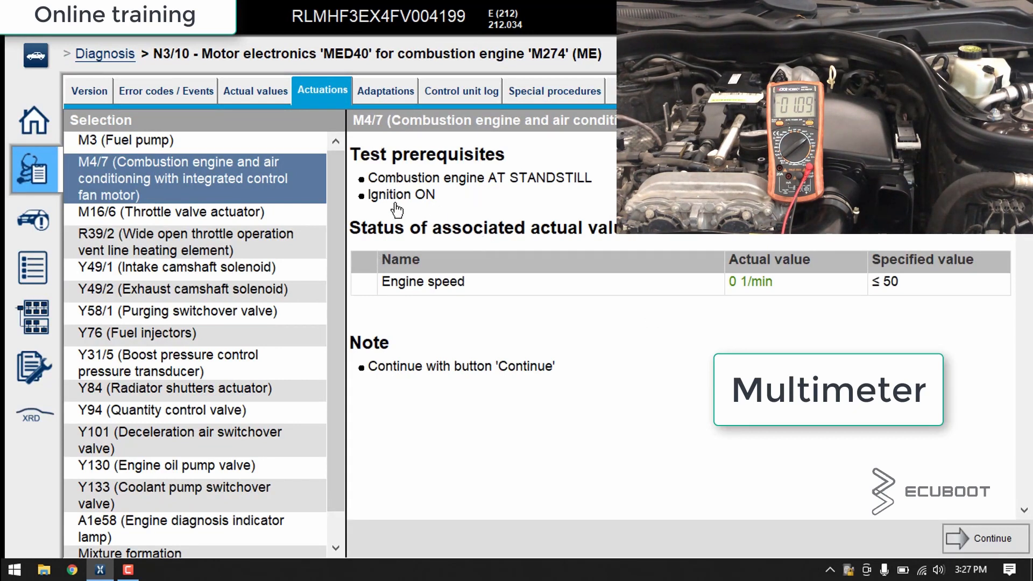
mouse_move(506, 184)
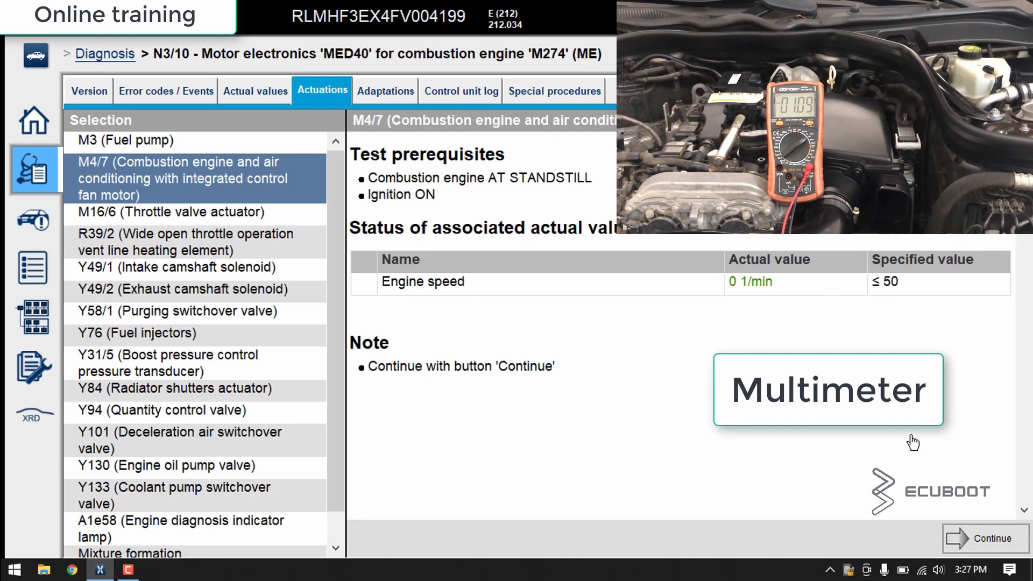
mouse_move(558, 255)
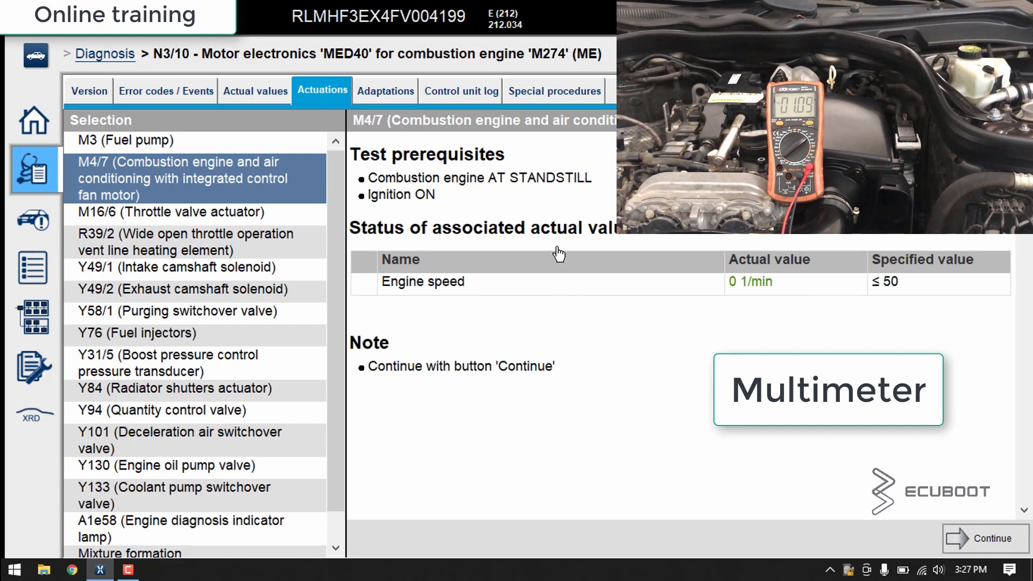
click(981, 538)
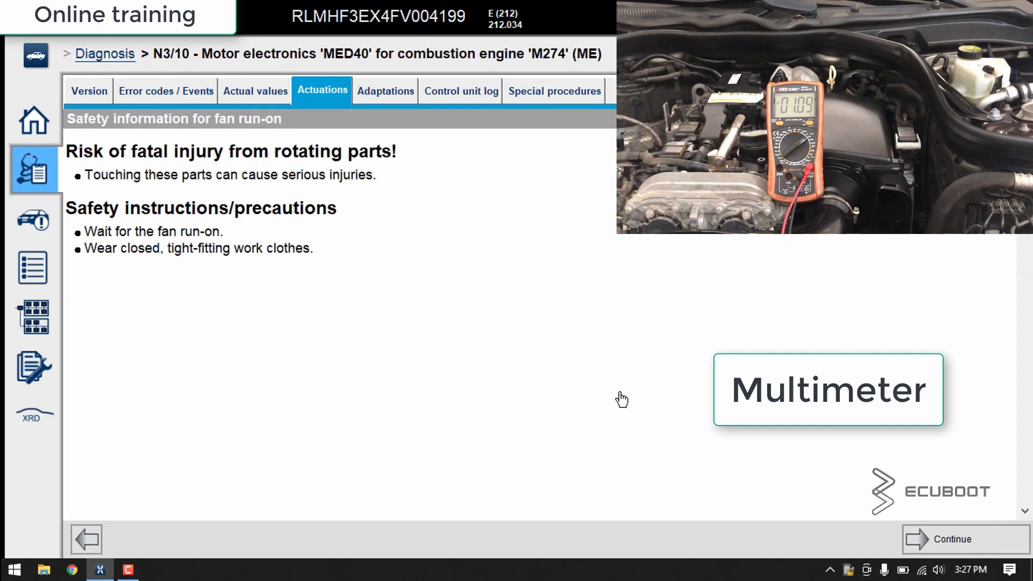
mouse_move(441, 298)
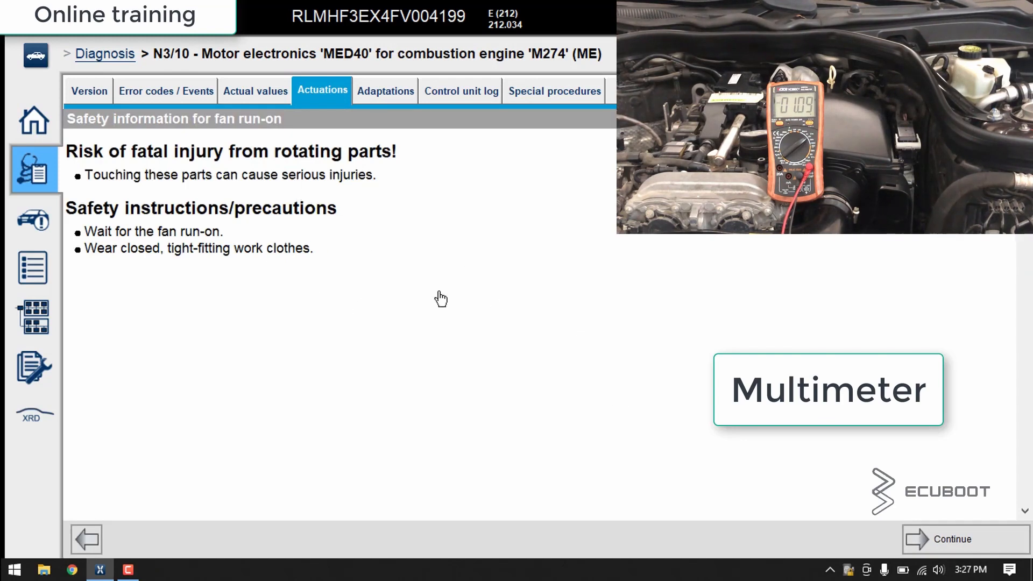
click(950, 539)
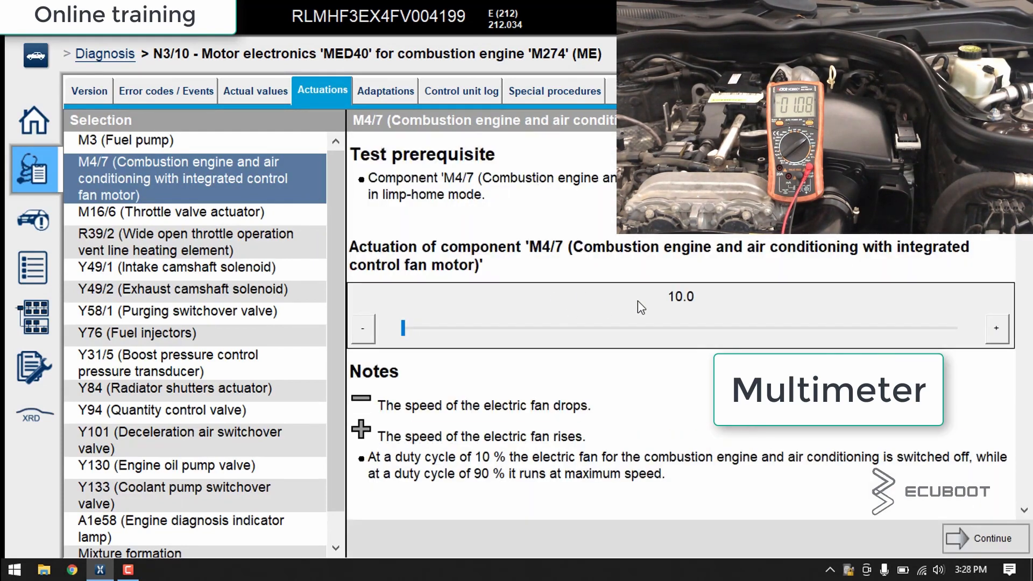
mouse_move(611, 281)
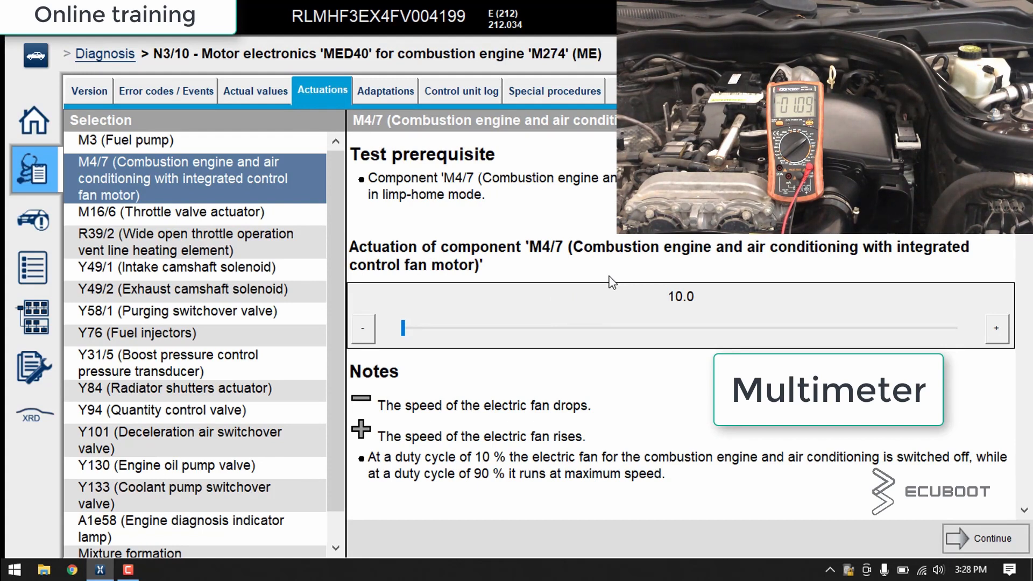
mouse_move(570, 333)
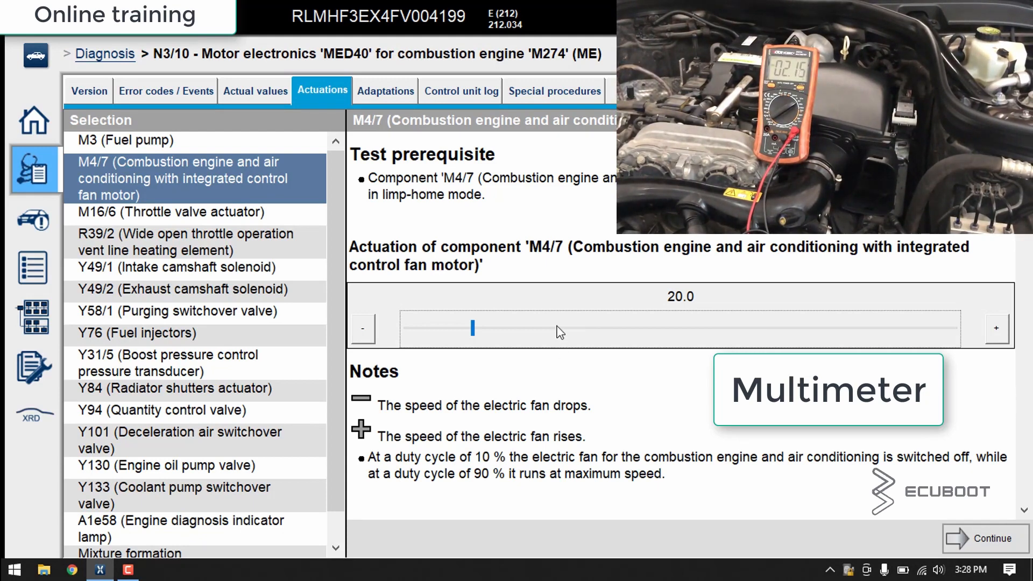
Step the M4/7 duty cycle up through 30, 40, 50, 60, 80 to the 90% maximum
drag(471, 329, 541, 328)
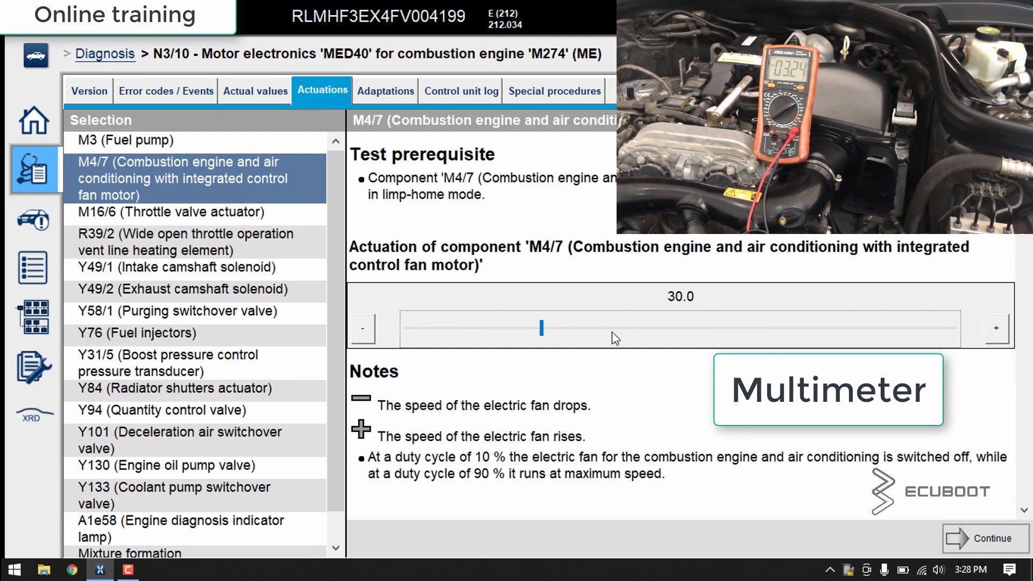
mouse_move(670, 334)
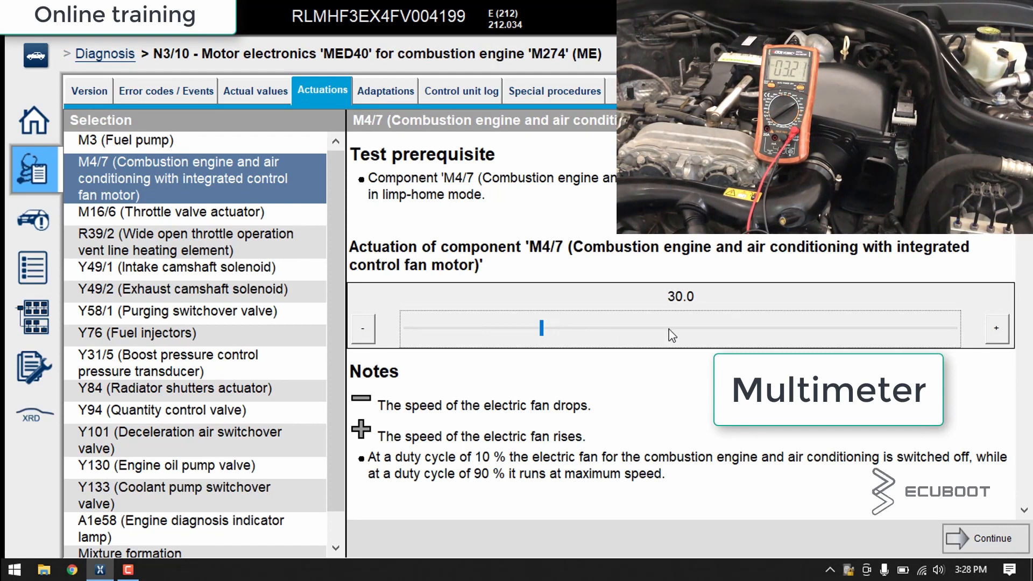
click(996, 328)
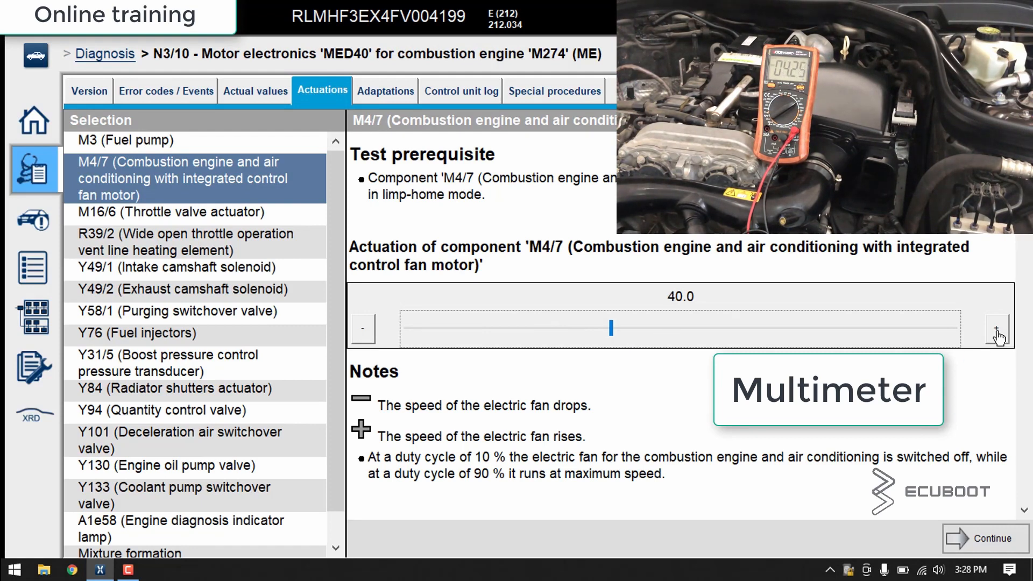
click(996, 329)
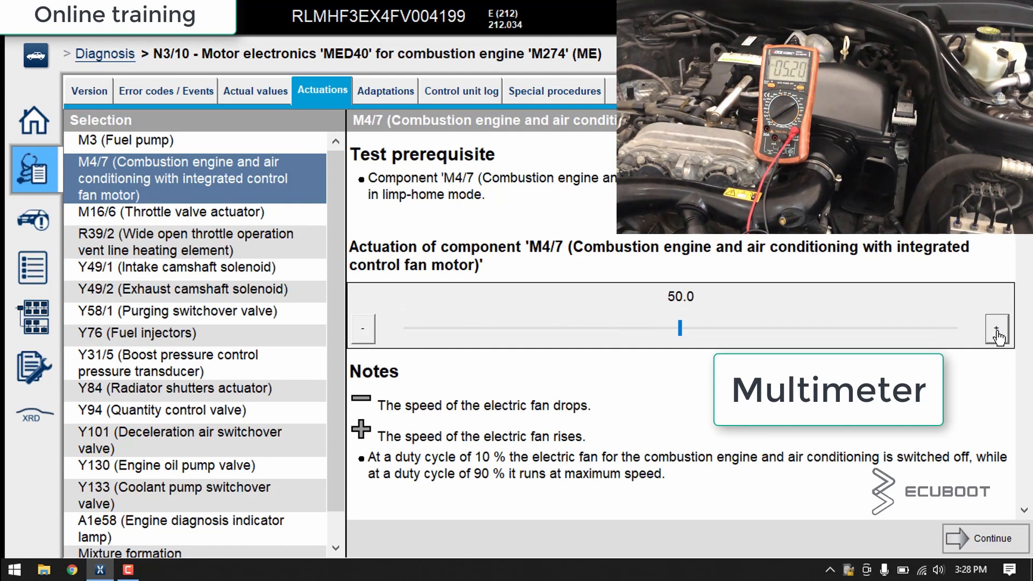
click(996, 329)
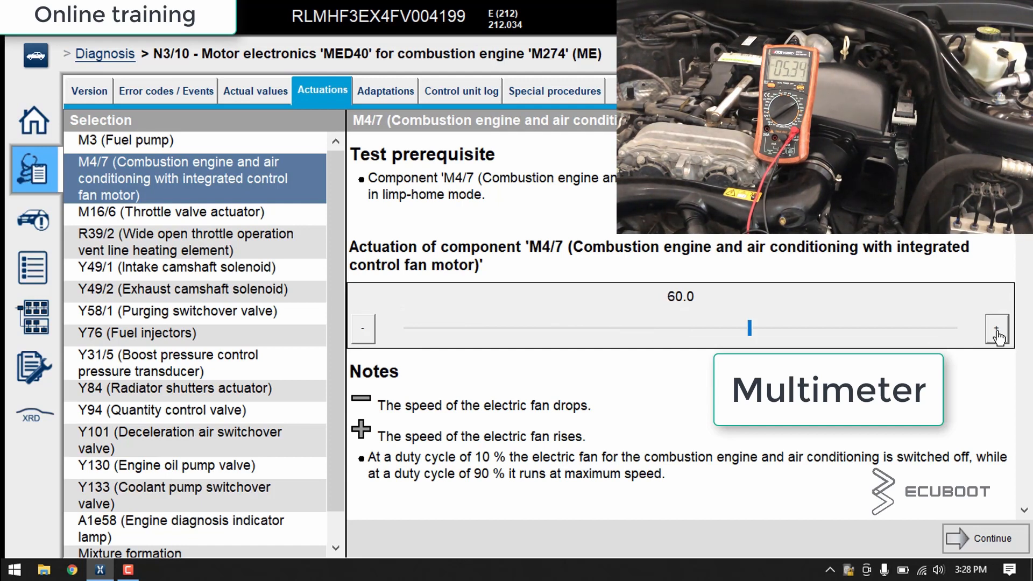
click(996, 329)
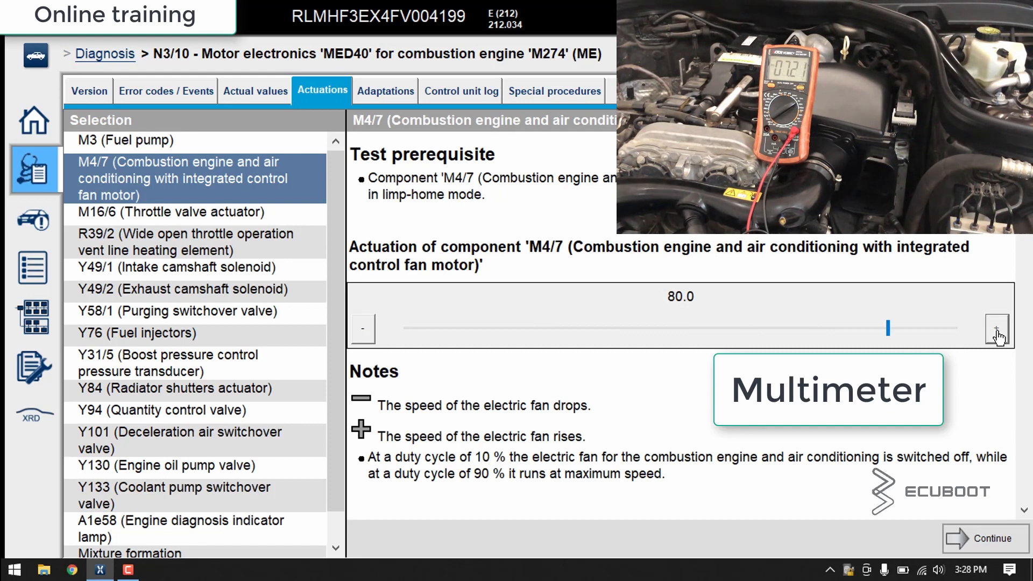
click(996, 329)
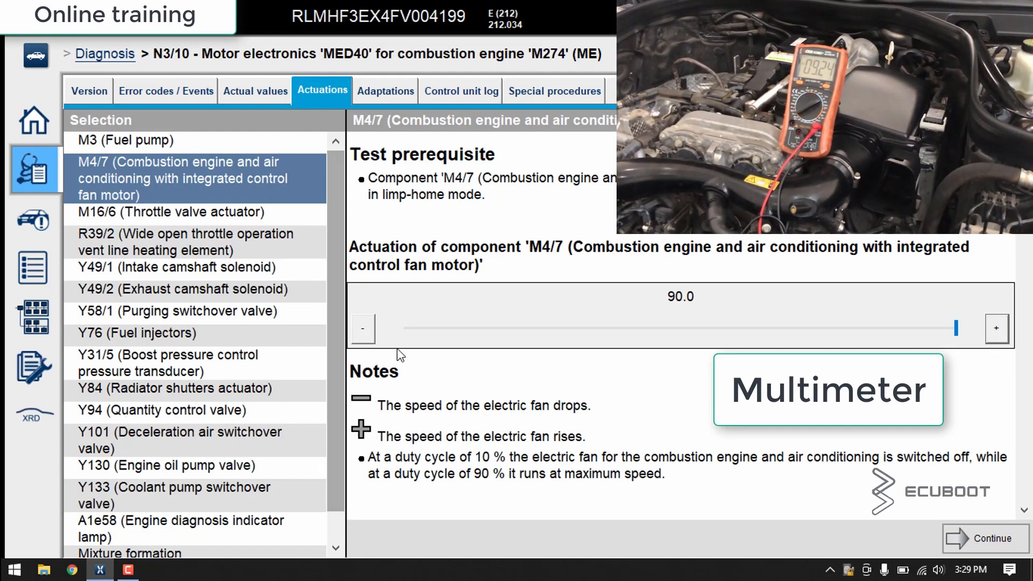
Lower the M4/7 duty cycle from 90% back down to 20%
click(362, 328)
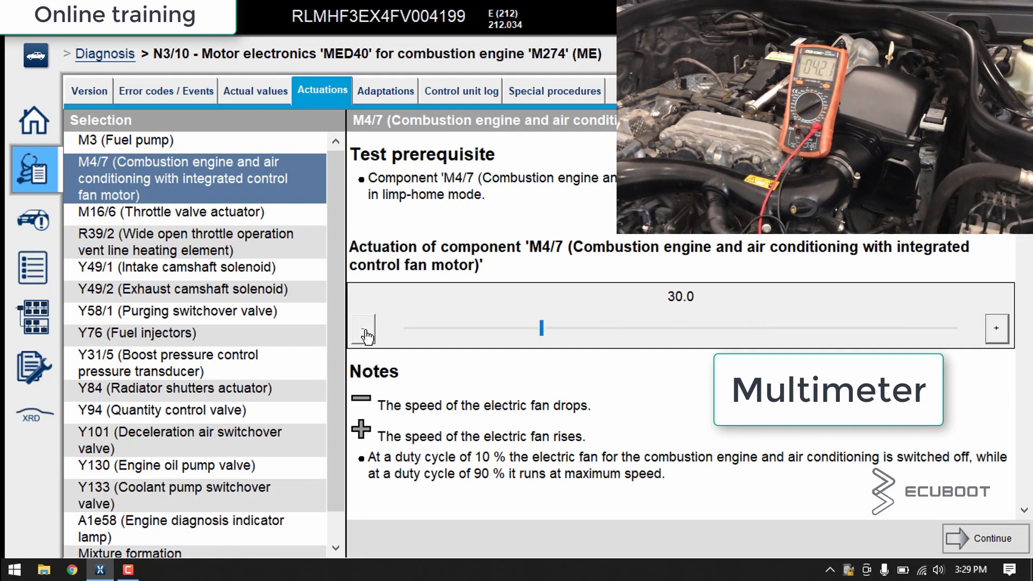
click(362, 328)
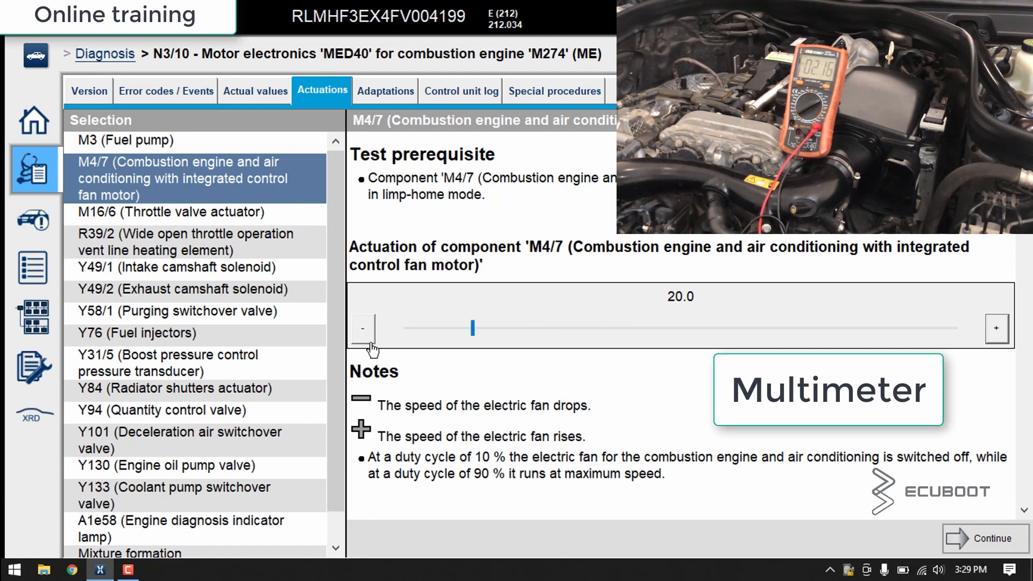
click(363, 328)
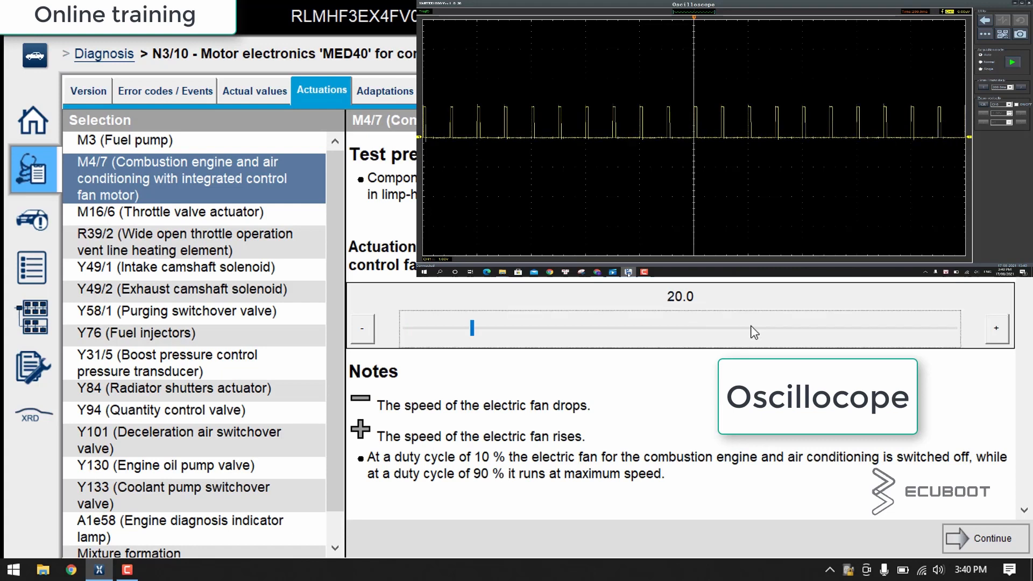
Raise the M4/7 duty cycle from 20% through 30 and 40 up to 90%
drag(471, 327, 540, 327)
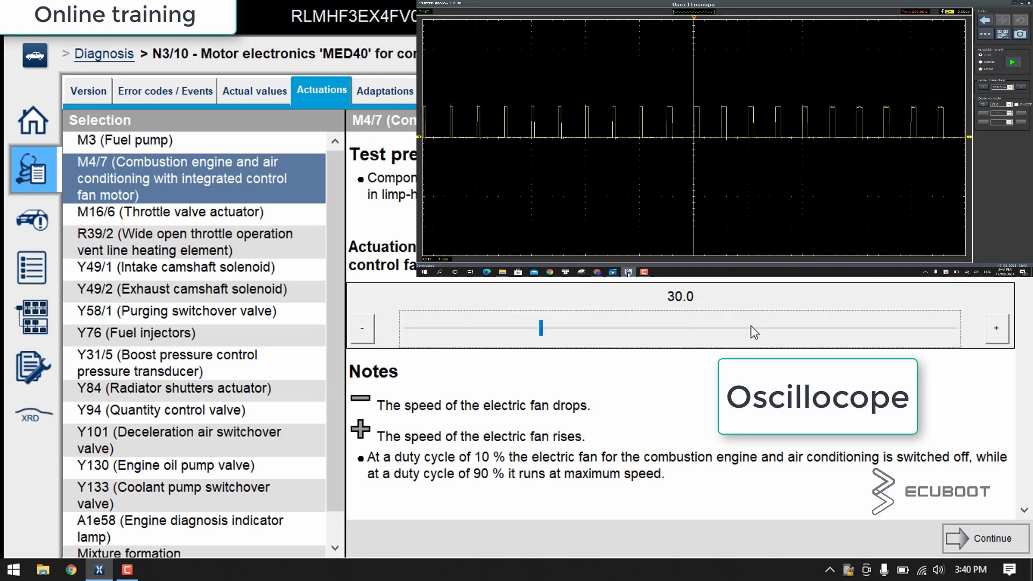
click(995, 328)
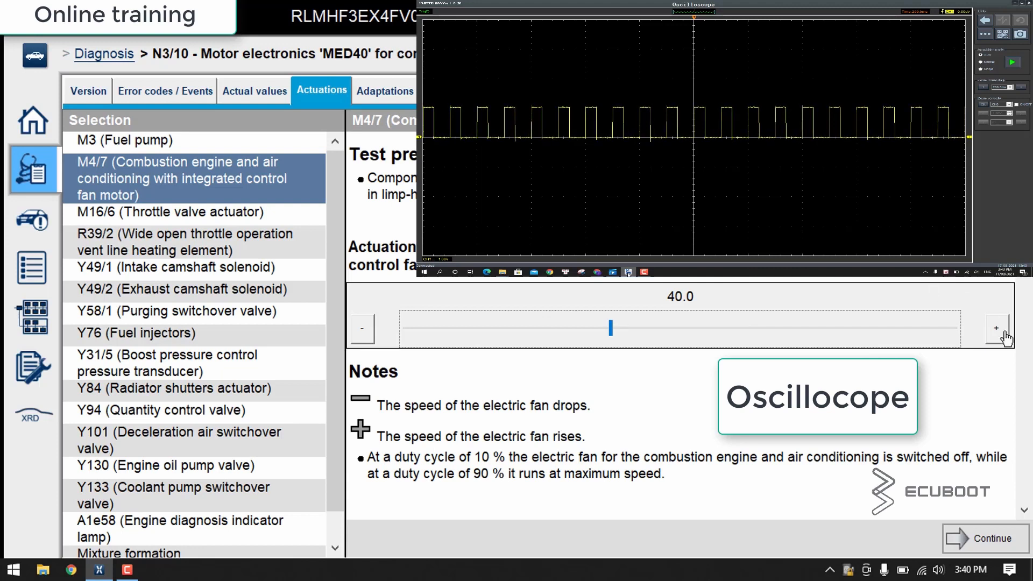
click(995, 327)
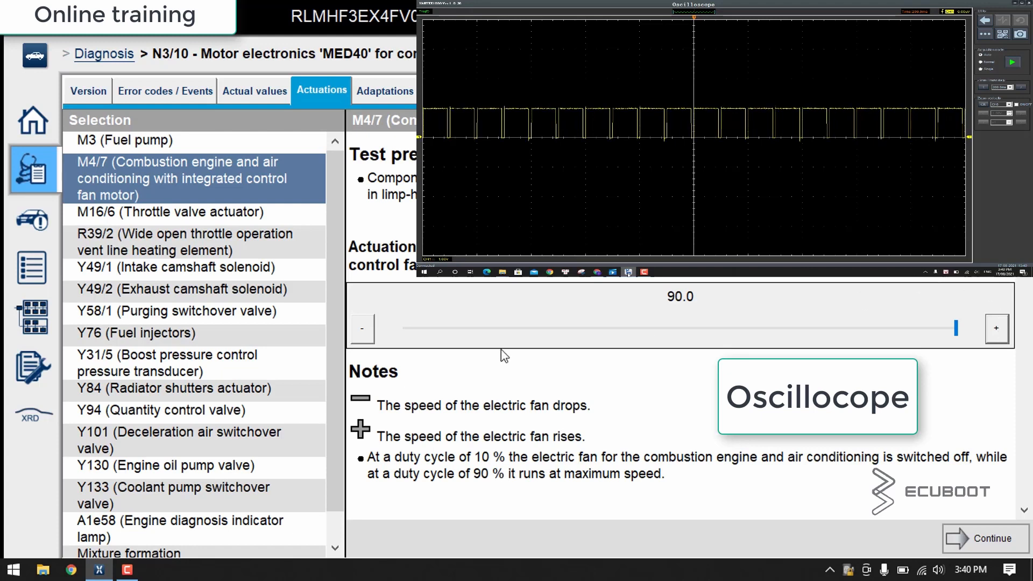
Bring the duty cycle back down through 80, 50 and 20 to 10%
click(362, 328)
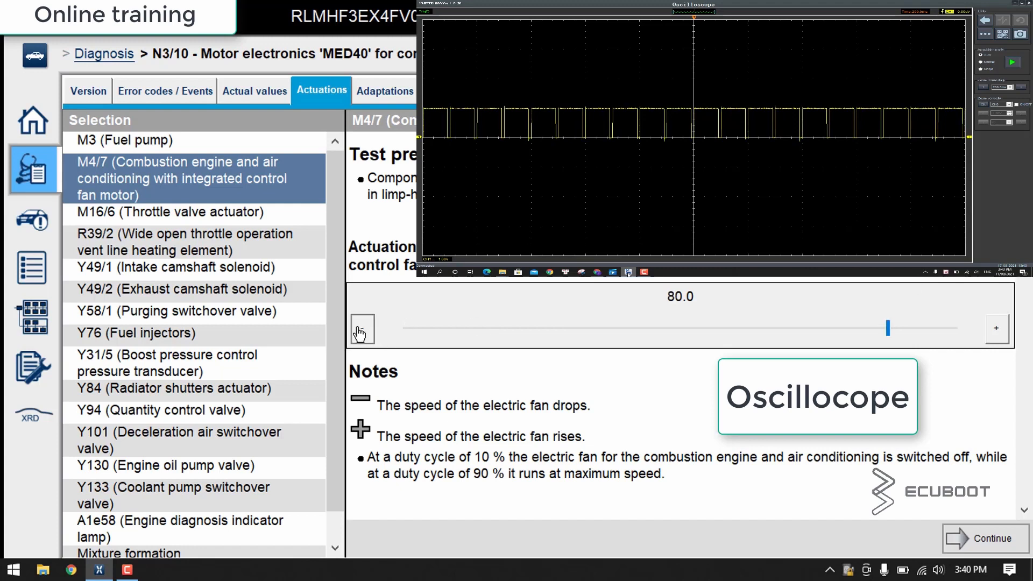
drag(888, 328, 678, 327)
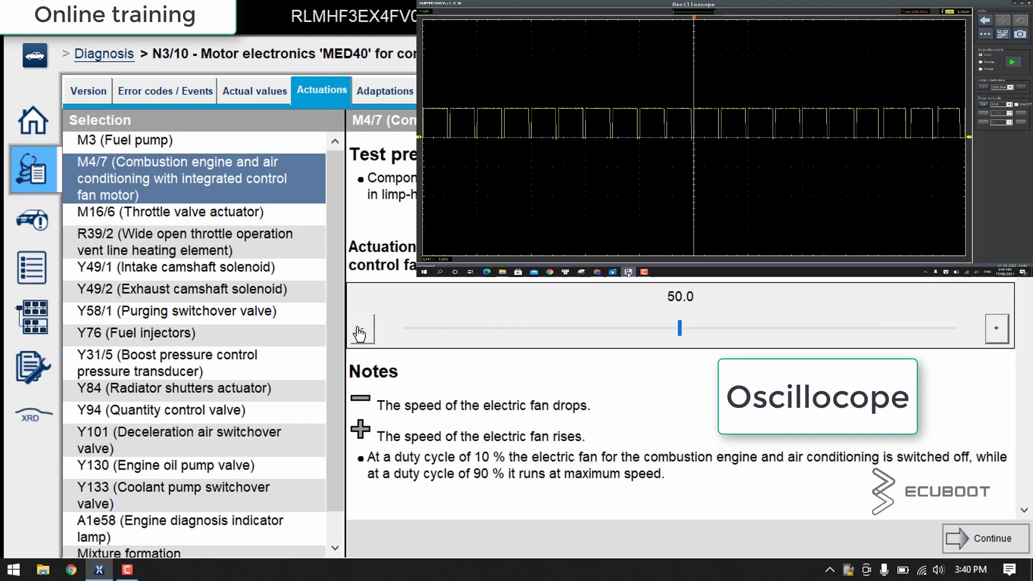
drag(679, 327, 472, 328)
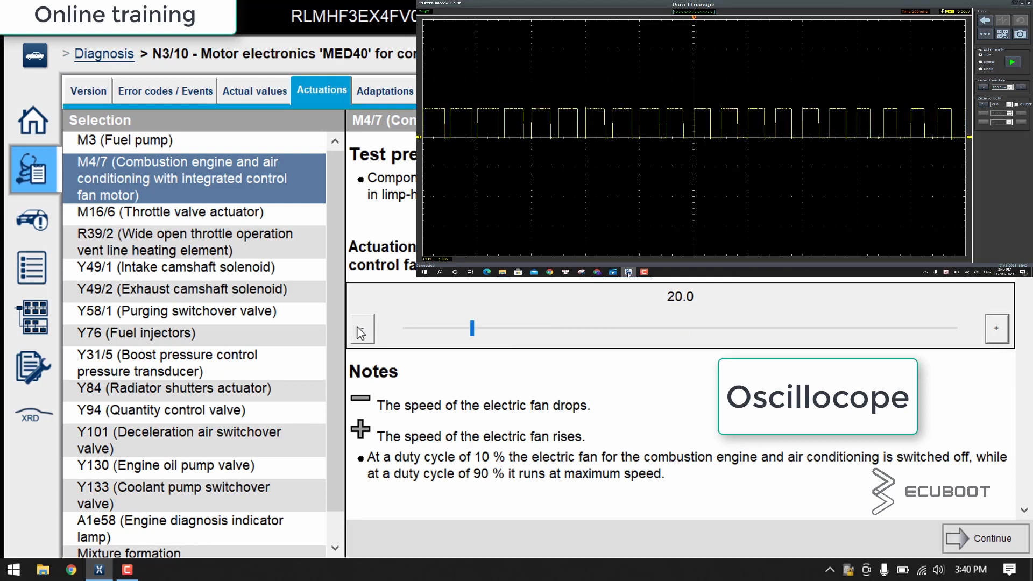
click(361, 328)
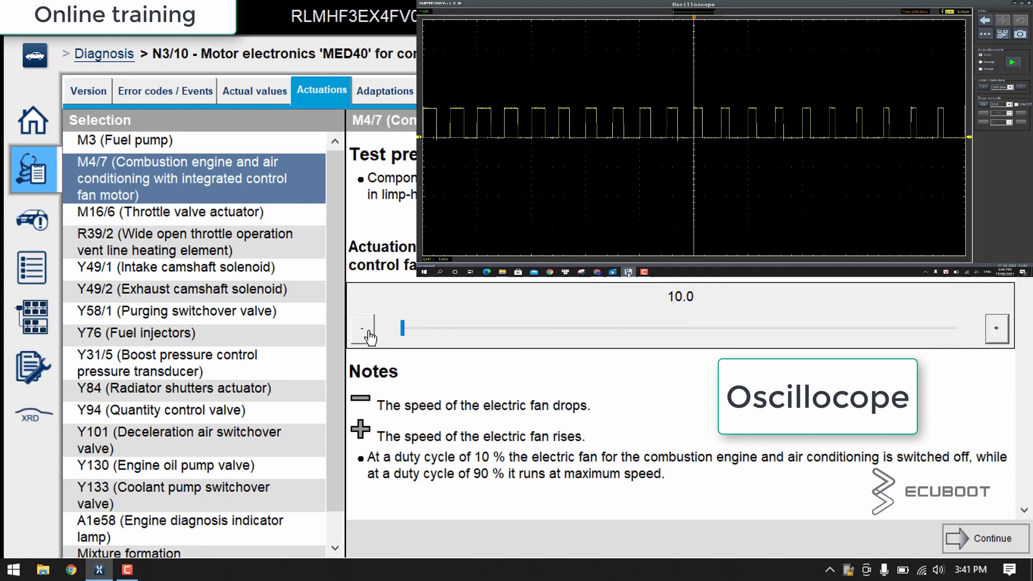